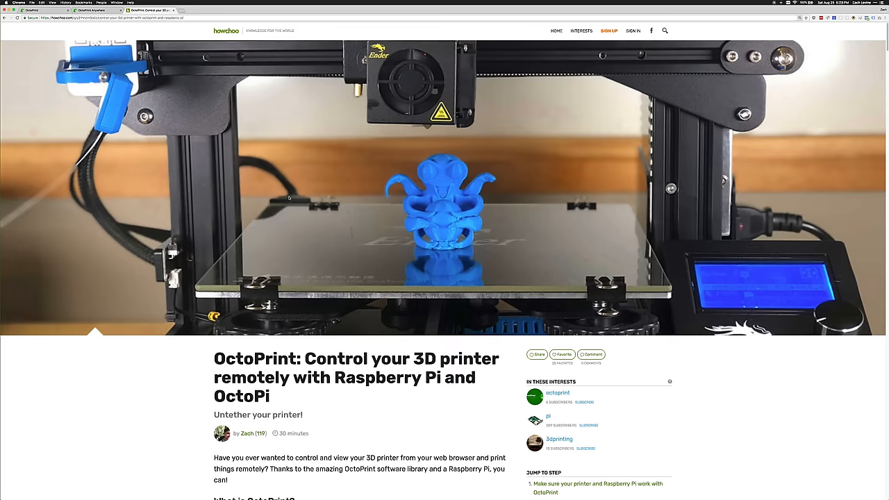
# Scroll the howchoo guide past the 'What you'll need' table to step 2, Install OctoPrint.
pyautogui.scroll(-3)
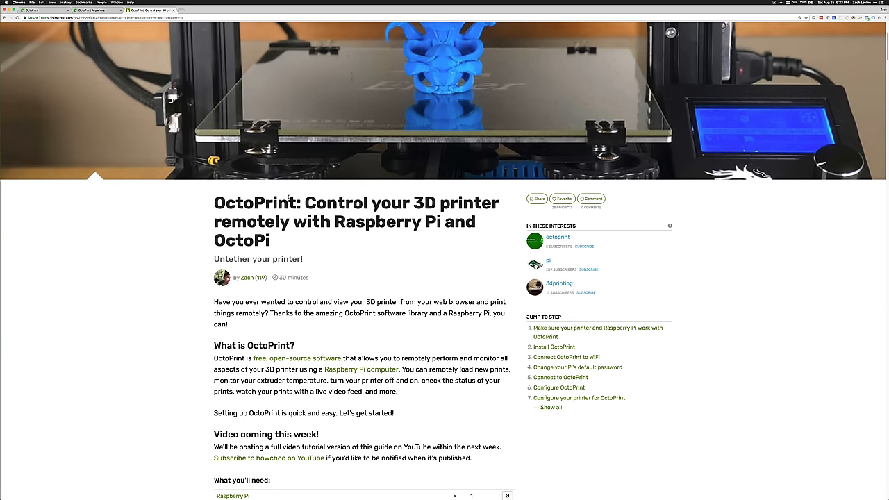
pyautogui.scroll(-3)
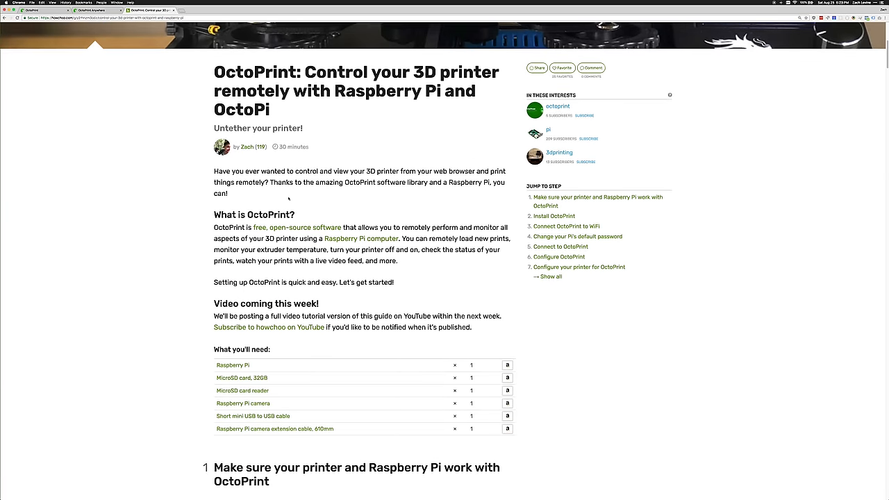
pyautogui.scroll(-3)
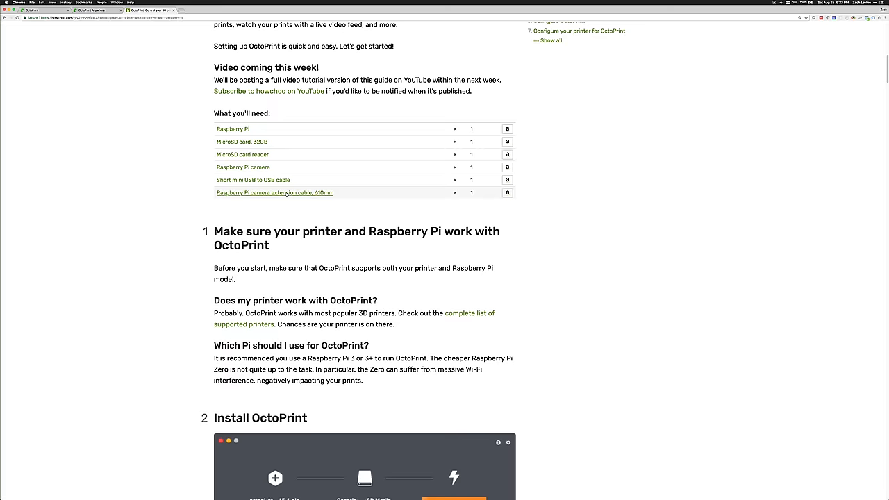
pyautogui.scroll(-3)
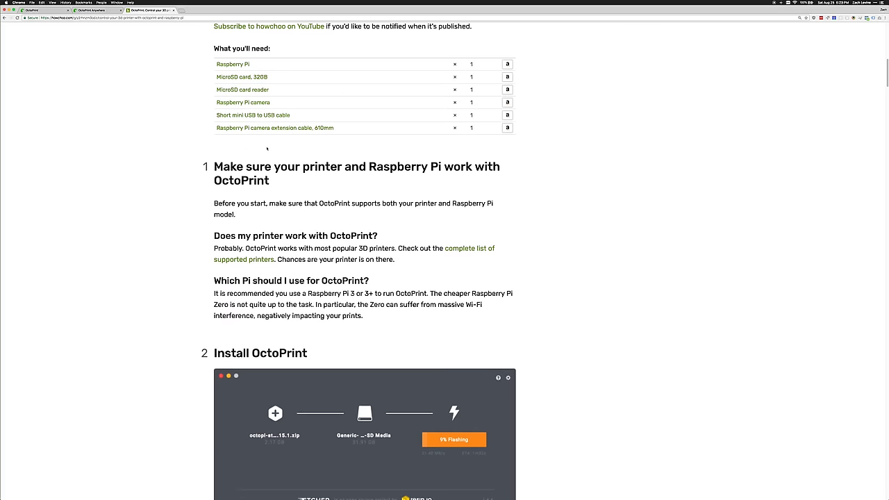
pyautogui.scroll(-3)
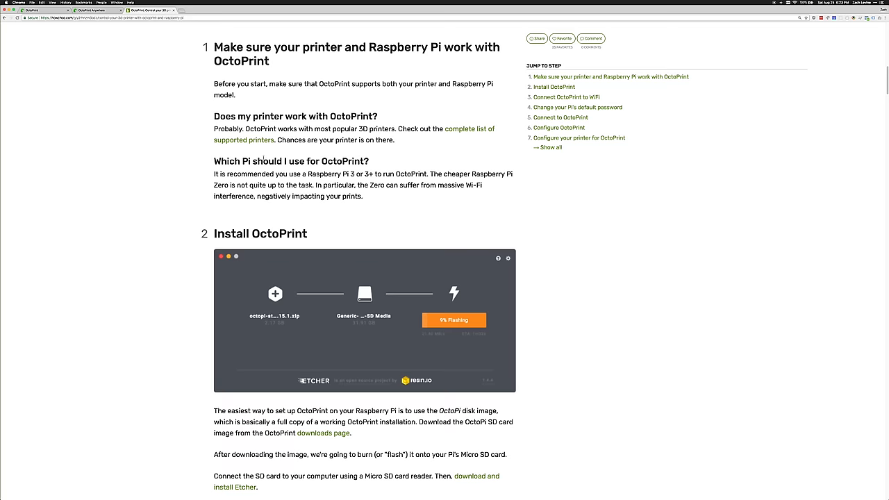
pyautogui.scroll(-3)
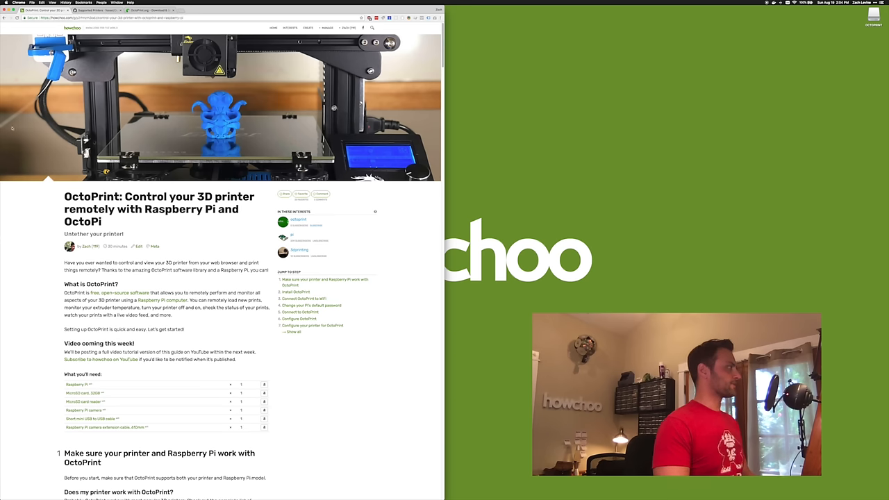
# Skim the howchoo OctoPrint guide, scrolling down and back up to step 1's compatibility section.
pyautogui.scroll(-3)
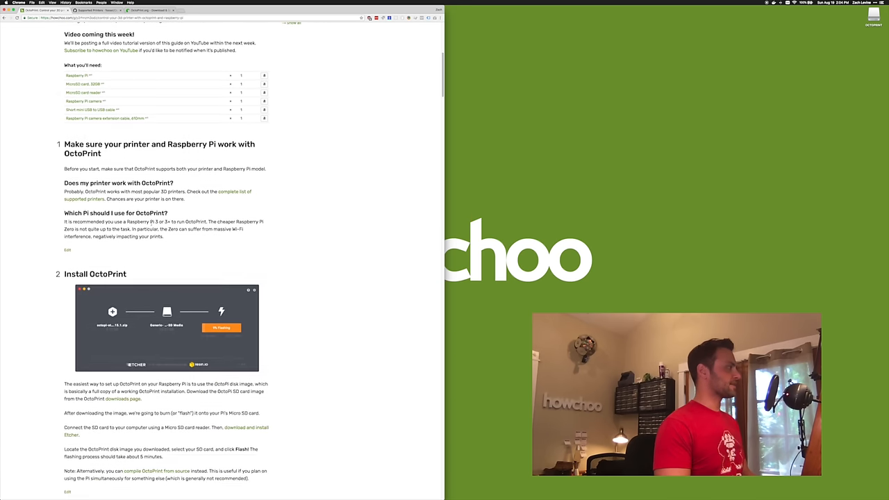
pyautogui.scroll(3)
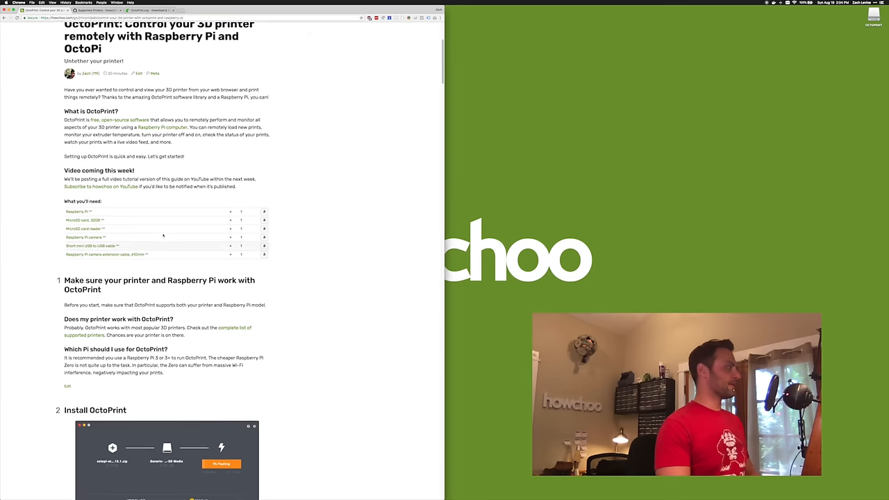
pyautogui.scroll(3)
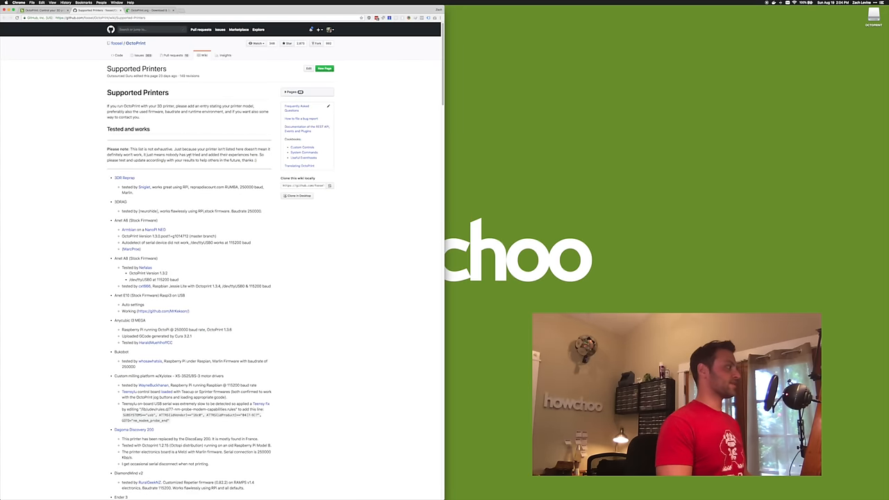
# Browse GitHub's Supported Printers list to the Ender 3 entry, then return to the howchoo guide.
pyautogui.scroll(-3)
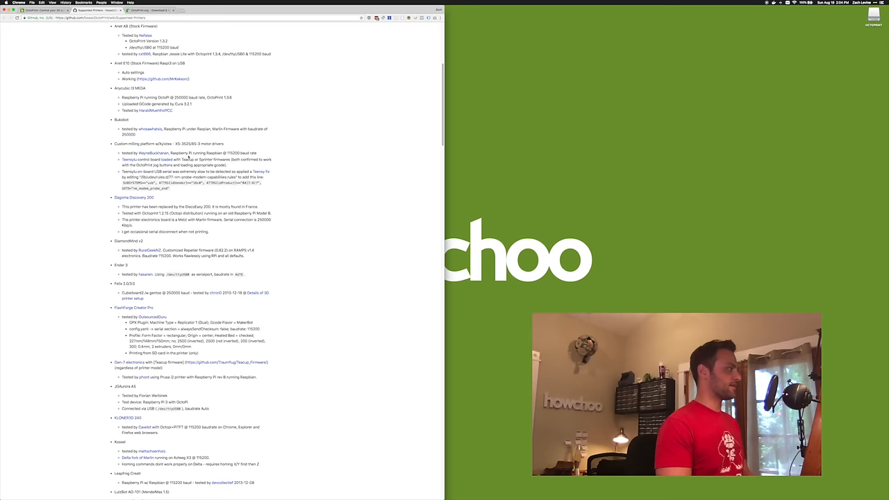
pyautogui.scroll(-3)
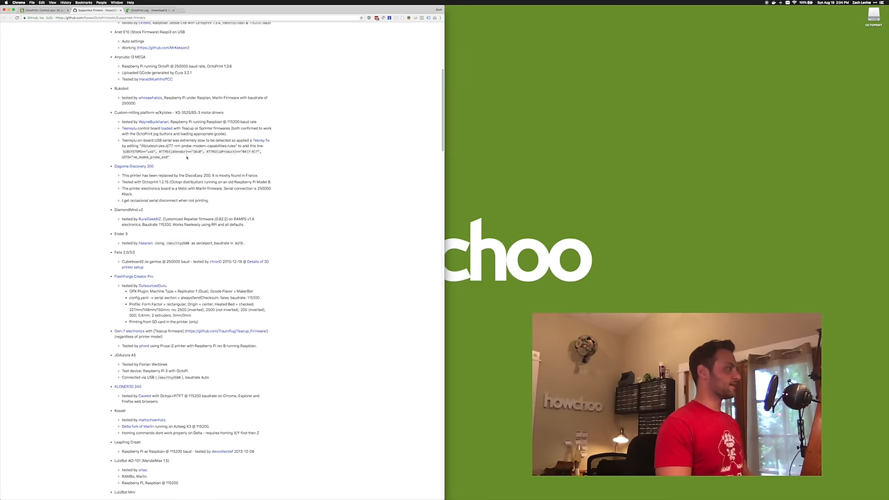
pyautogui.scroll(3)
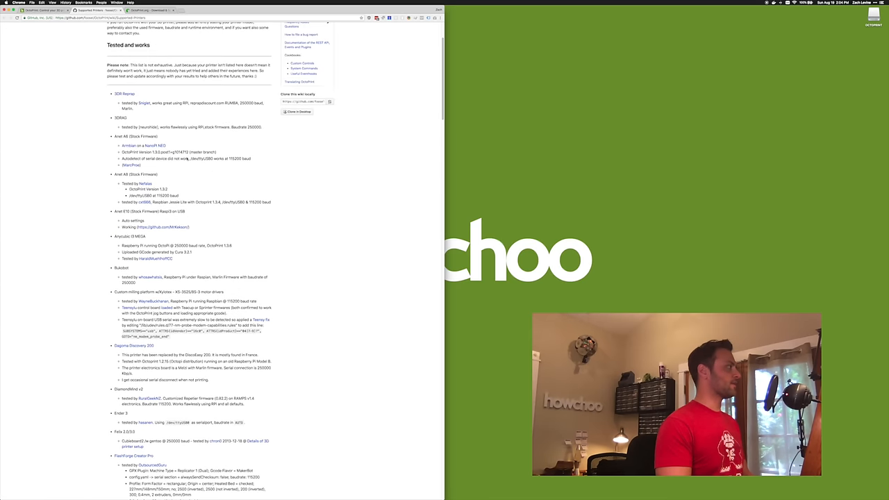
pyautogui.scroll(3)
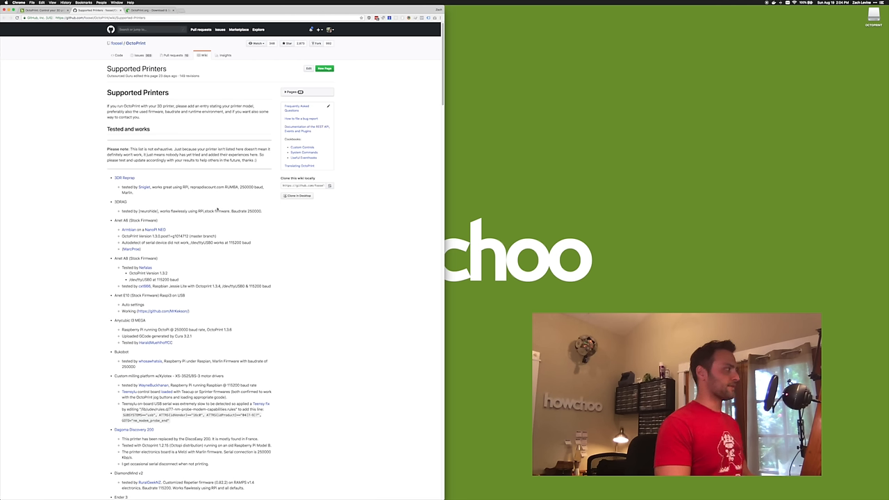
pyautogui.click(91, 9)
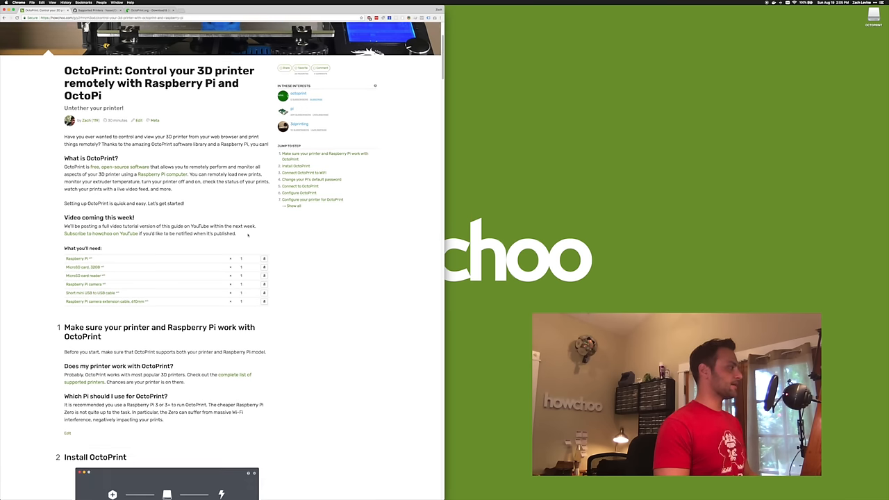
# Scroll to step 2 'Install OctoPrint' and follow its OctoPi downloads page link.
pyautogui.scroll(-3)
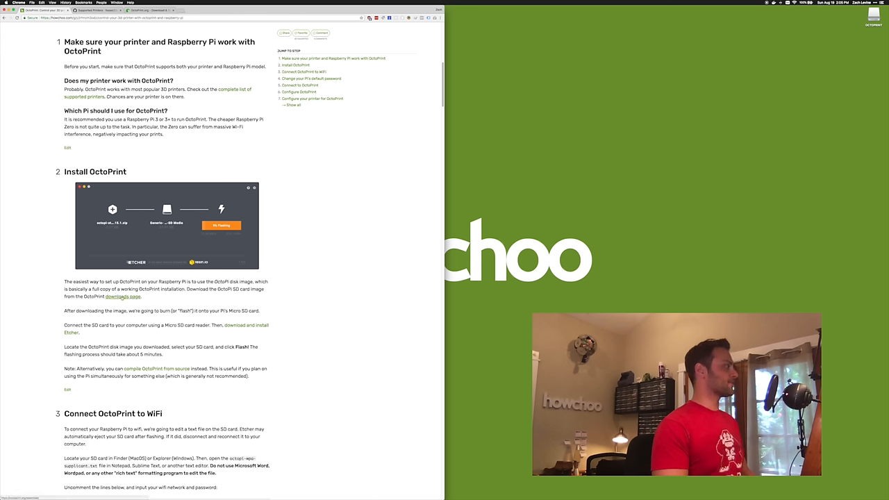
pyautogui.click(205, 10)
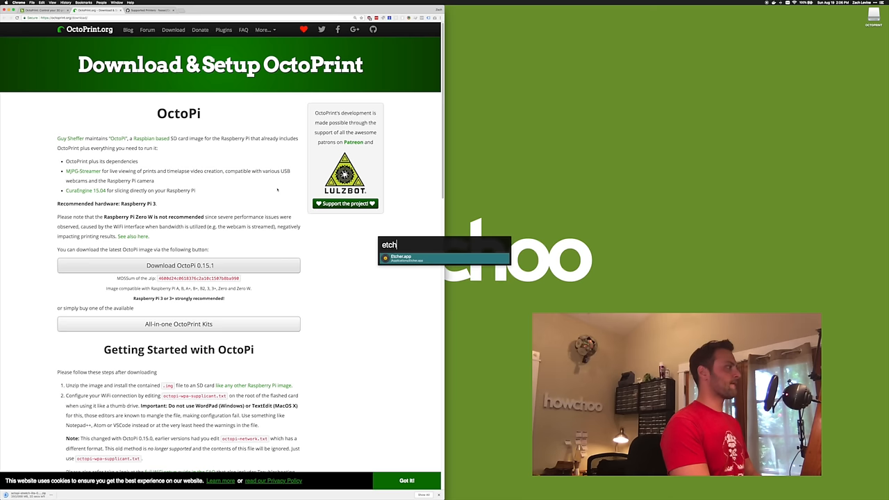
# Download the OctoPi 0.15.1 image and launch Etcher.
pyautogui.click(401, 256)
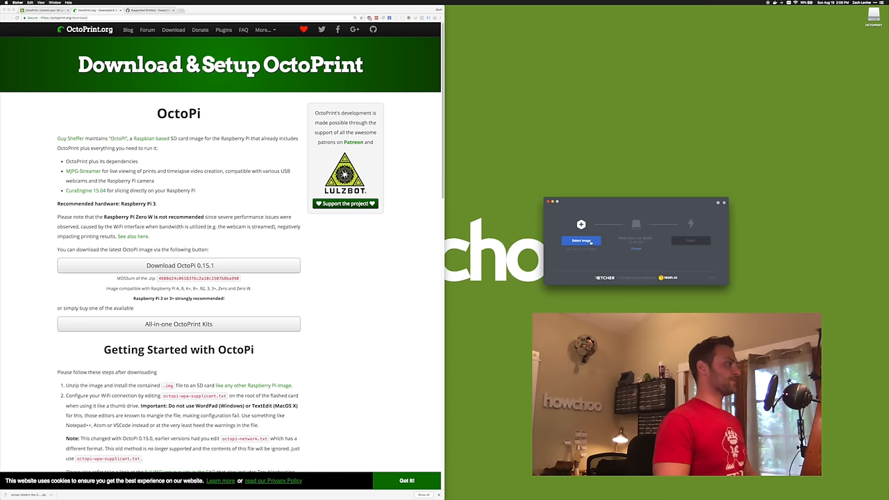
# Pick the OctoPi image and SD card in Etcher, then flash, authorizing with the admin password.
pyautogui.click(581, 240)
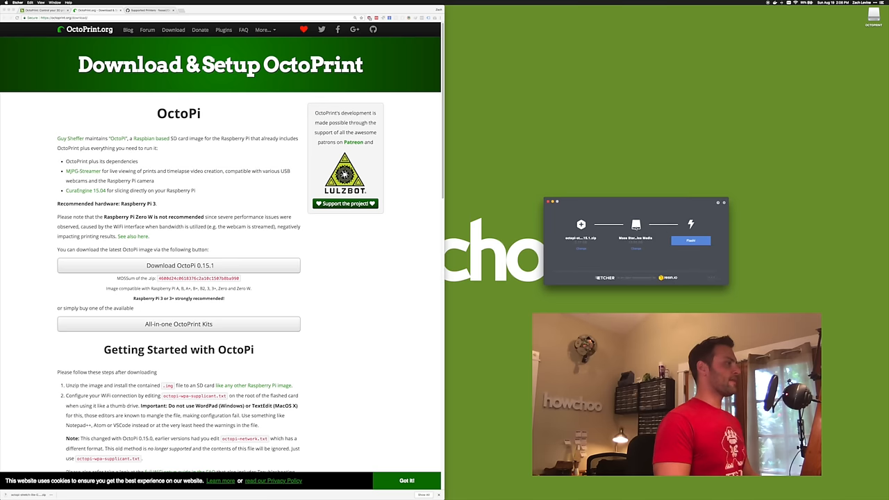
pyautogui.click(636, 224)
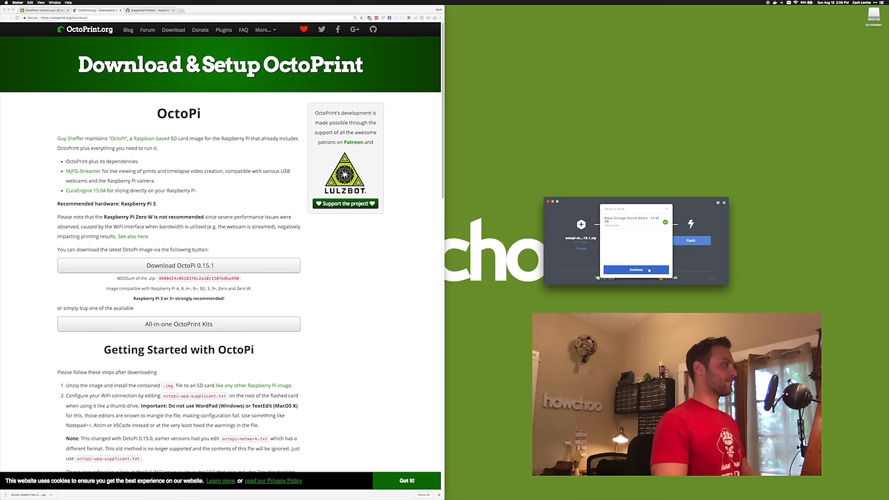
pyautogui.click(636, 269)
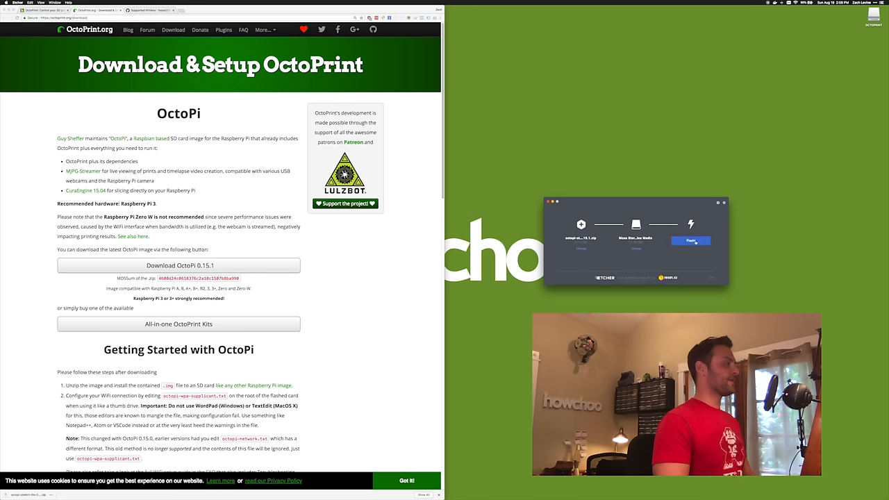
pyautogui.click(690, 241)
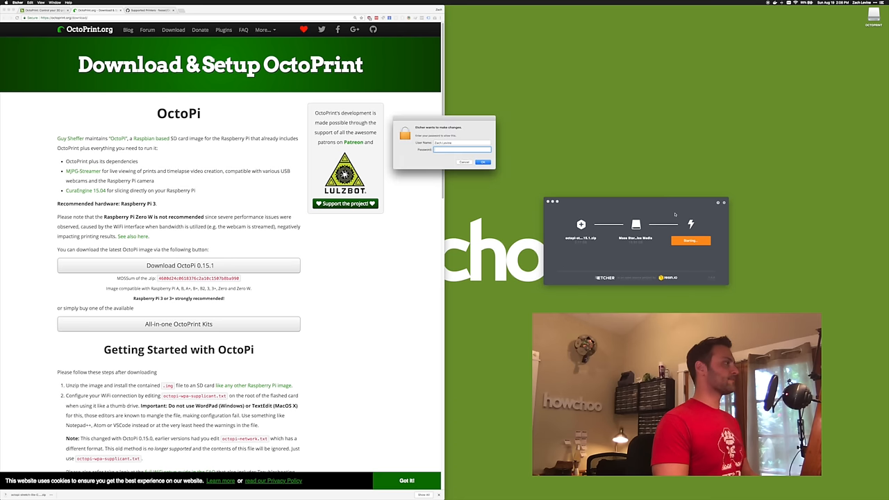
pyautogui.write('password')
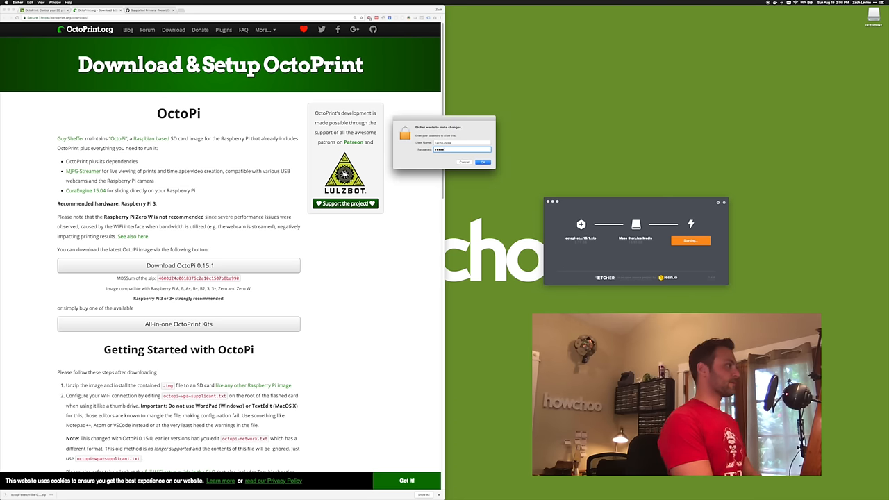
pyautogui.click(483, 162)
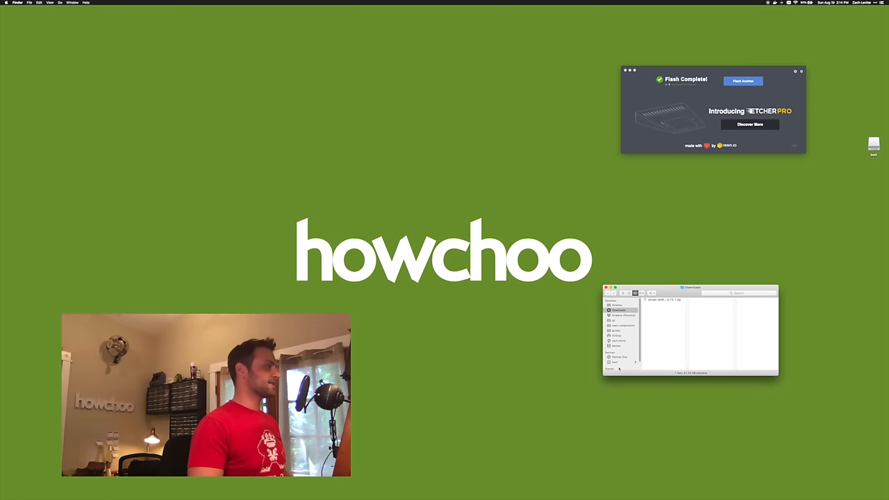
# Browse the flashed card's boot volume and select octopi-wpa-supplicant.txt.
pyautogui.click(615, 362)
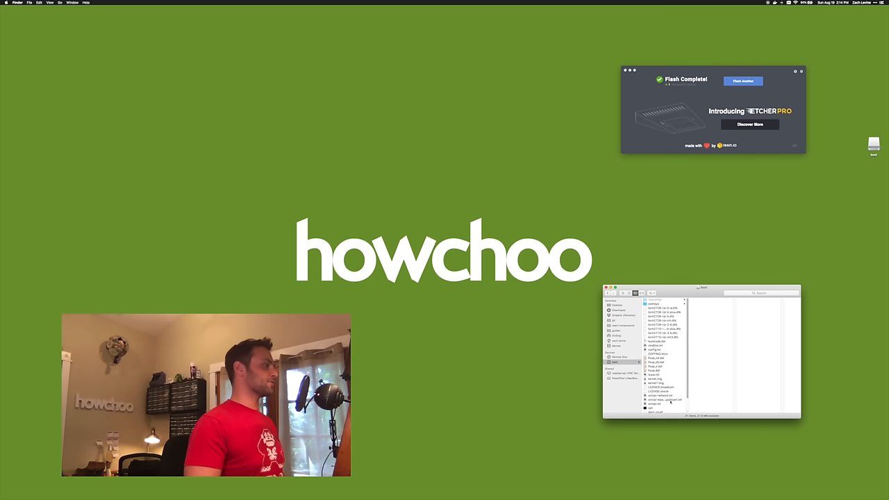
pyautogui.click(664, 400)
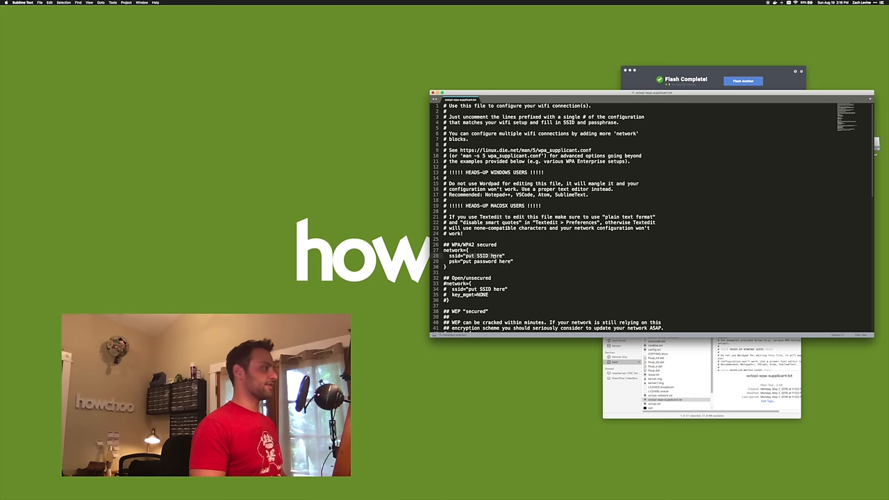
# Enter the 'pifi' network details in the WPA/WPA2 block of octopi-wpa-supplicant.txt.
pyautogui.write('pifi')
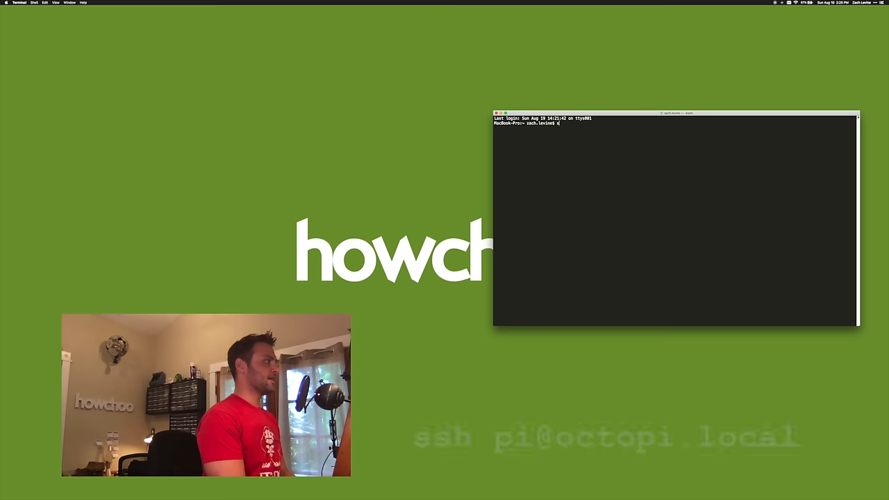
pyautogui.write('ssh pi@octopi.local')
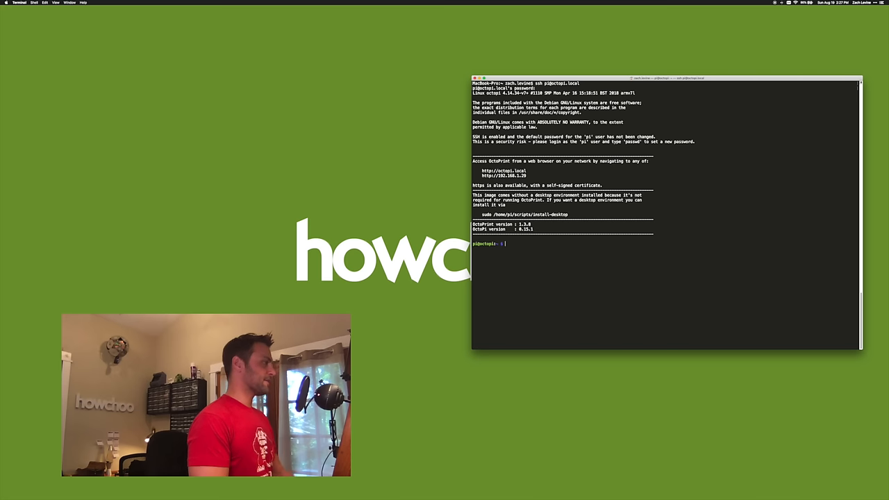
pyautogui.write('passwd')
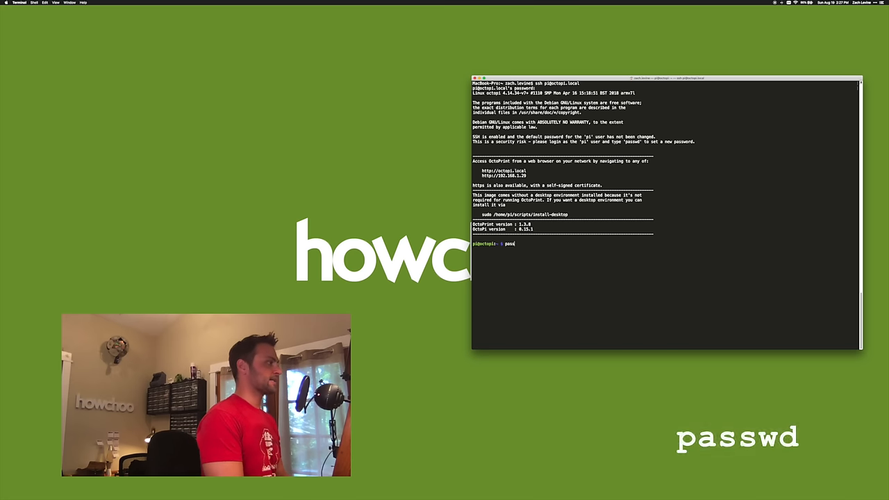
pyautogui.press('Return')
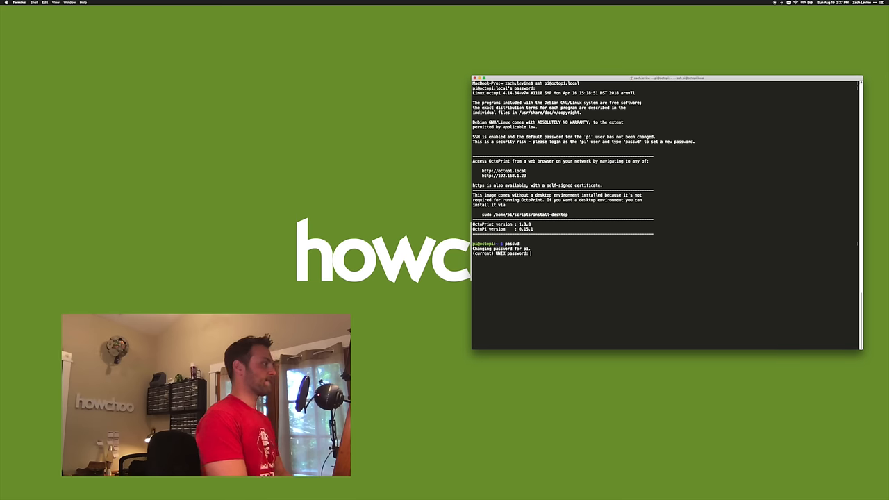
pyautogui.press('Return')
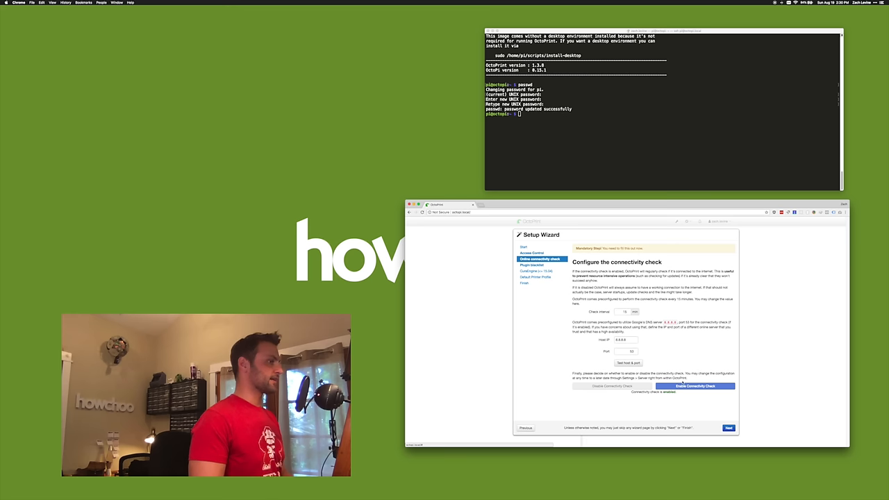
# Enable the connectivity check and plugin blacklist processing, advancing to Default Printer Profile.
pyautogui.click(728, 428)
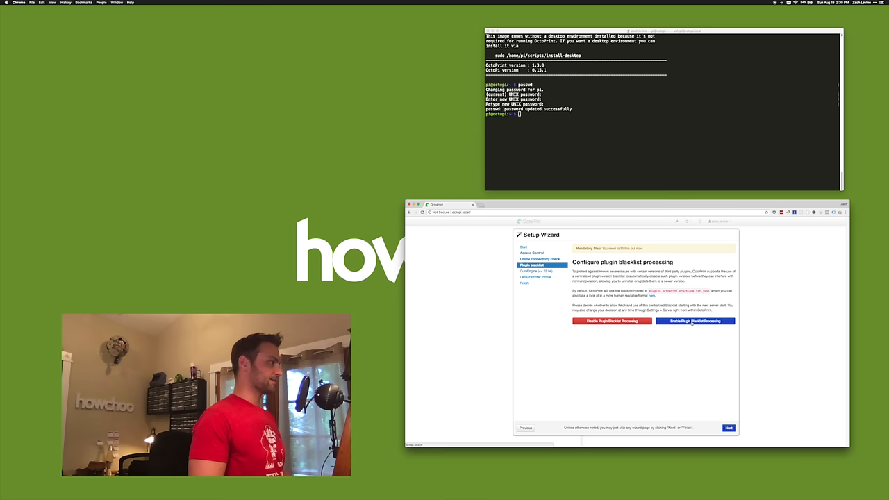
pyautogui.click(696, 321)
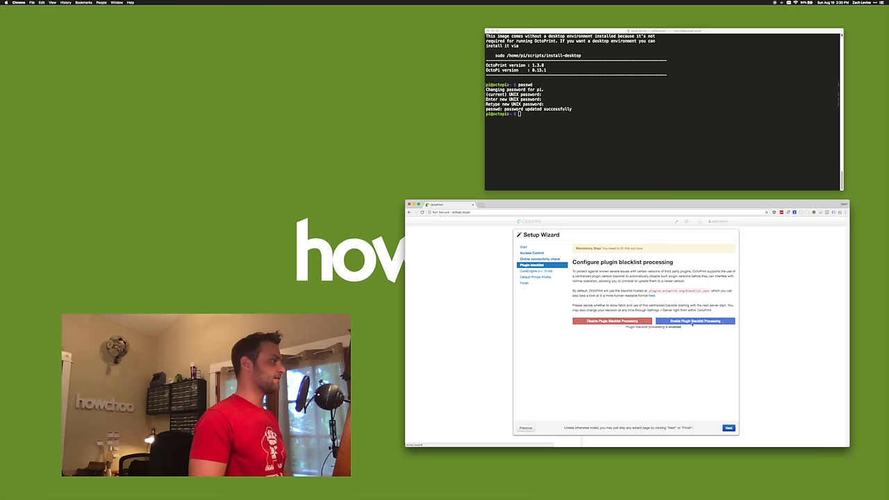
pyautogui.click(729, 428)
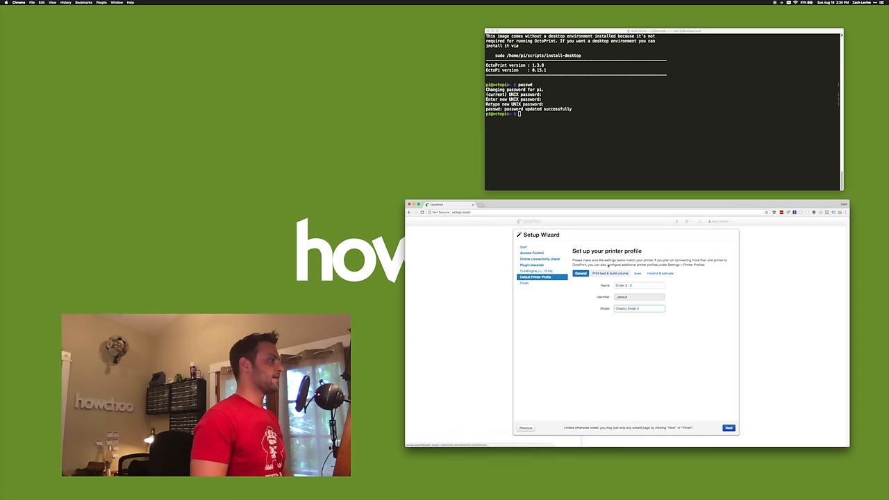
# Review the printer profile's bed, build volume and axis feedrate settings, then finish the wizard.
pyautogui.click(610, 273)
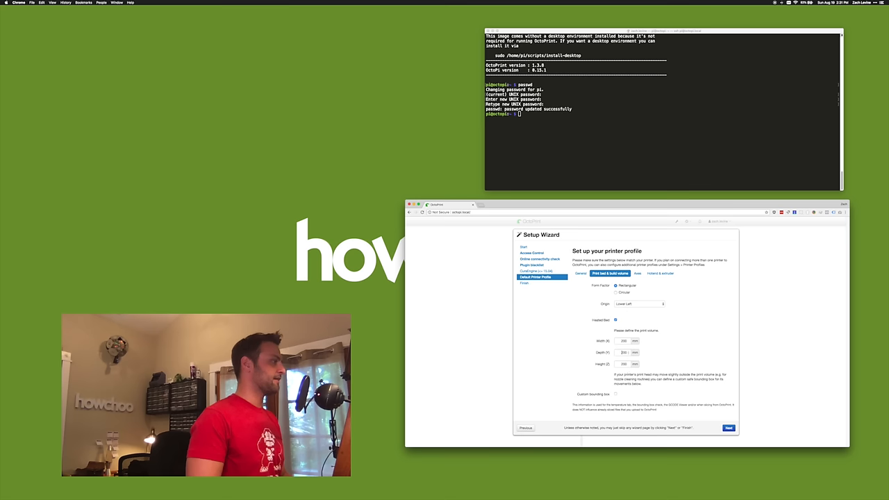
pyautogui.click(638, 273)
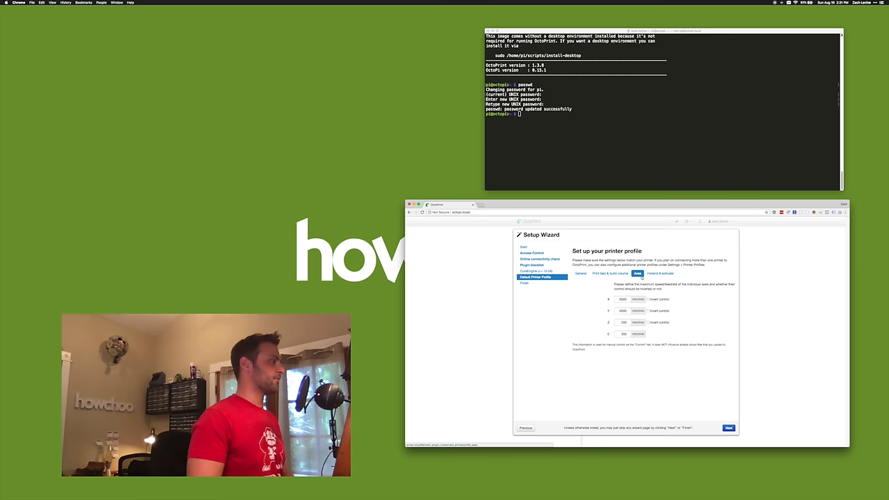
pyautogui.click(660, 273)
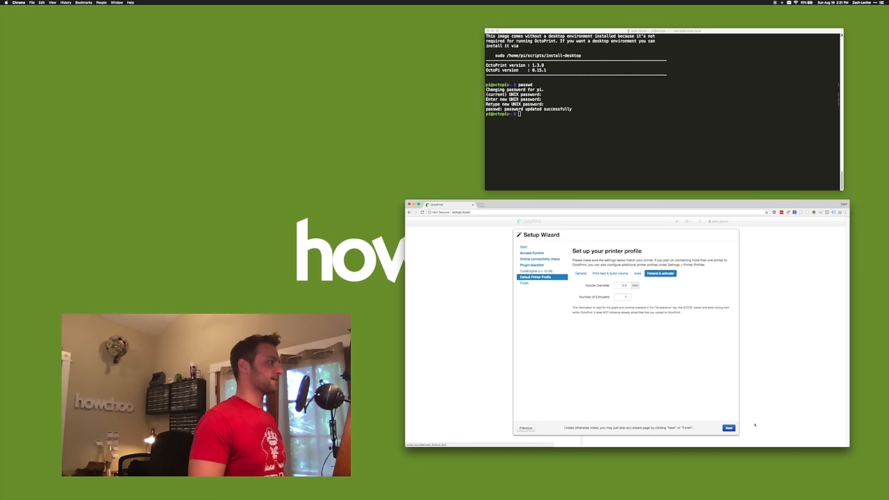
pyautogui.click(728, 427)
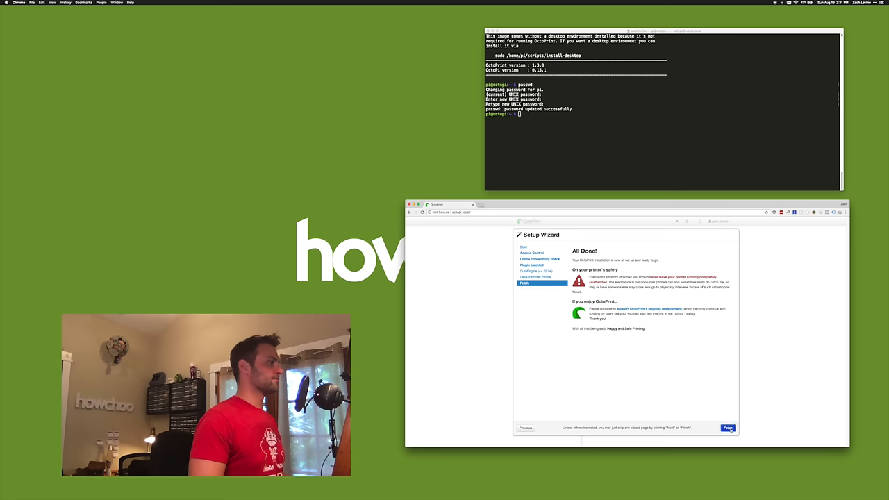
pyautogui.click(728, 428)
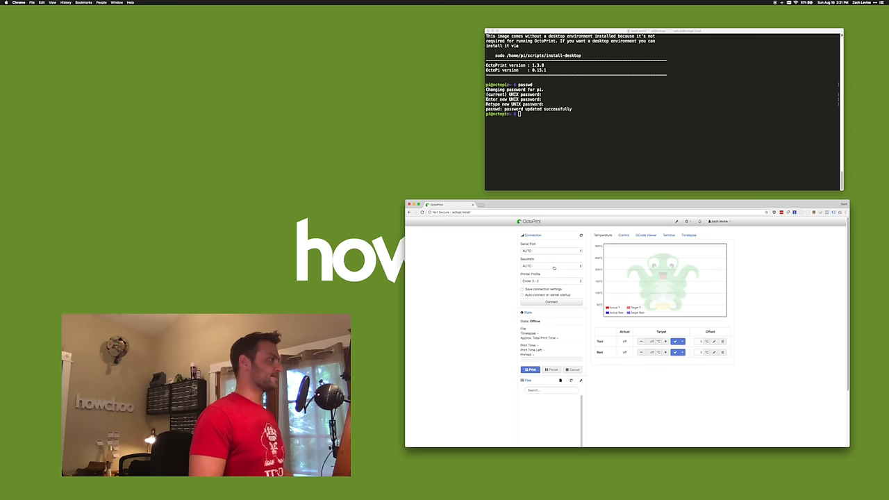
# Open the Supported Printers link and scroll through the GitHub wiki list.
pyautogui.click(551, 266)
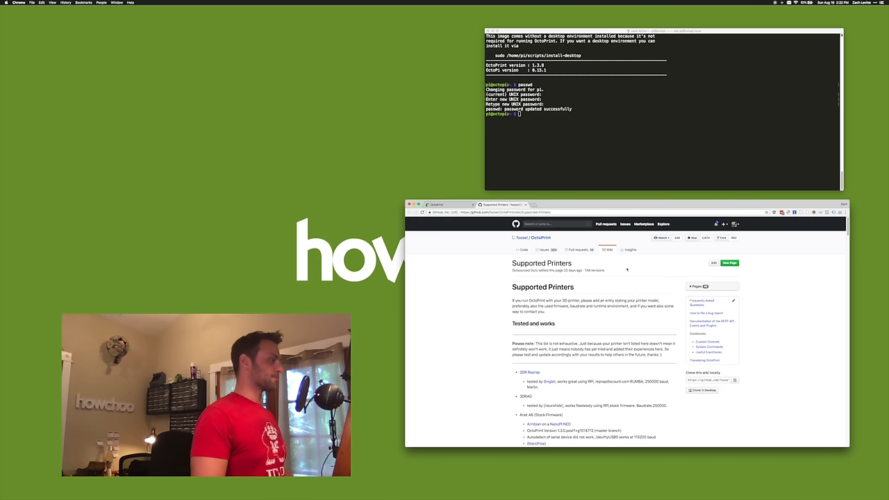
pyautogui.scroll(-3)
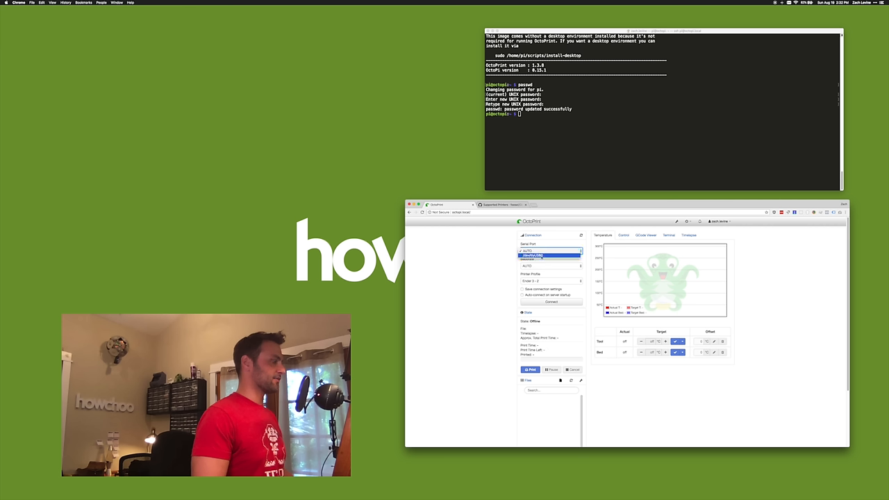
# Connect via /dev/ttyUSB0 at AUTO baudrate, saving settings and enabling auto-connect.
pyautogui.click(550, 266)
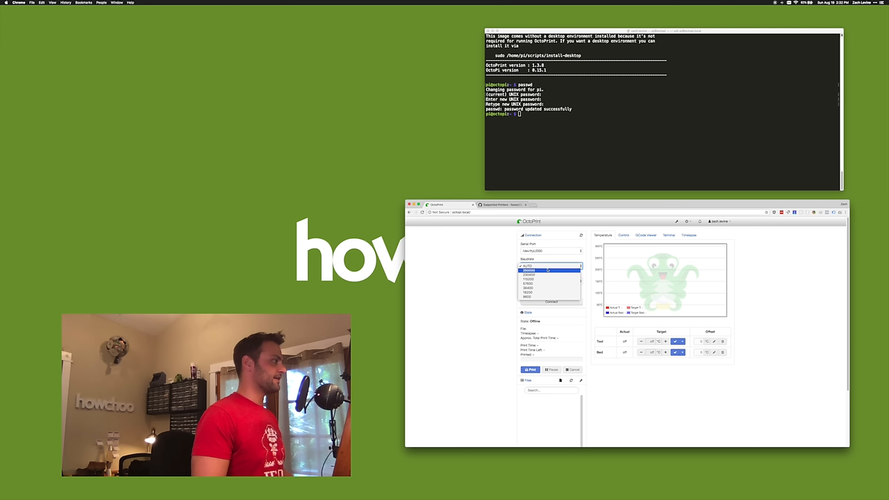
pyautogui.click(549, 267)
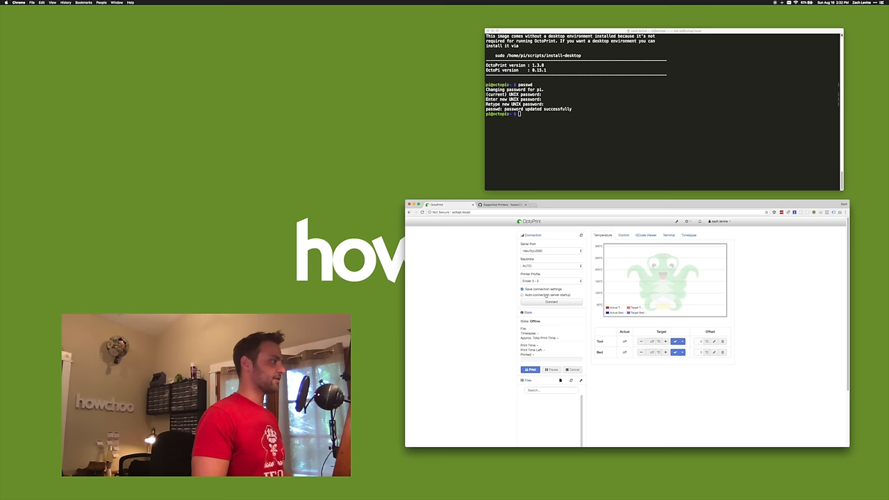
pyautogui.click(522, 294)
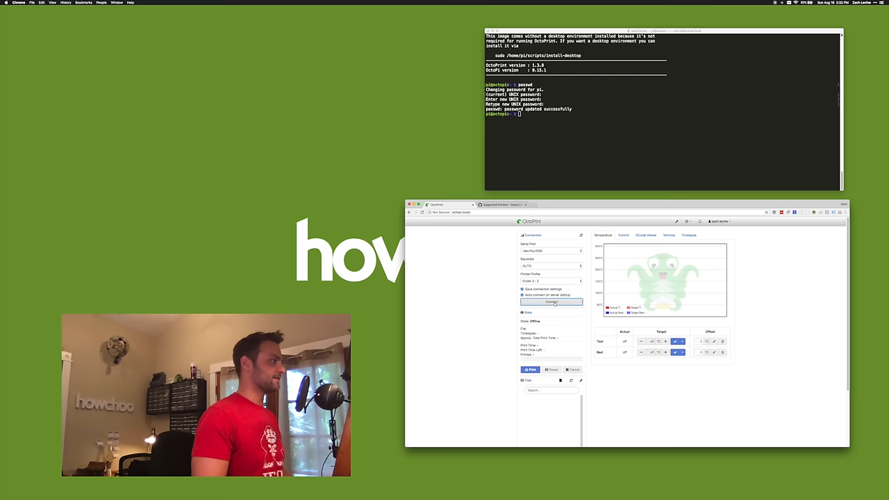
pyautogui.click(551, 301)
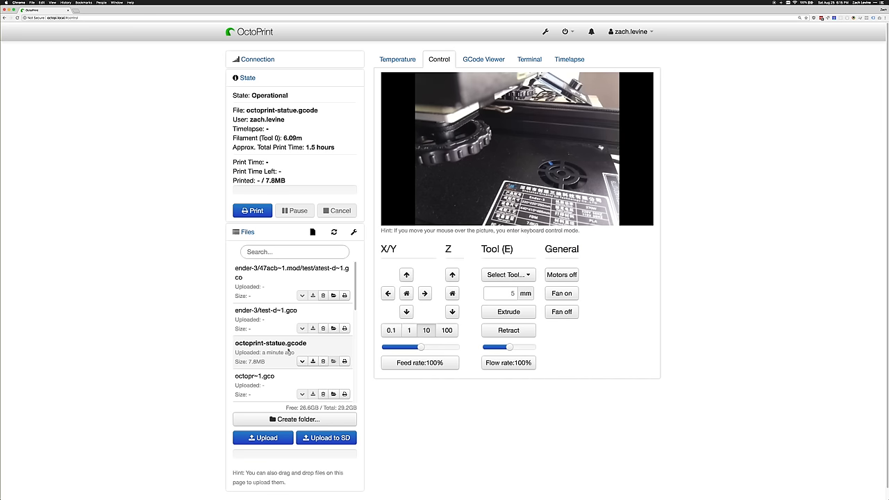
# Upload octoprint-statue.gcode from Downloads and start printing it.
pyautogui.click(263, 437)
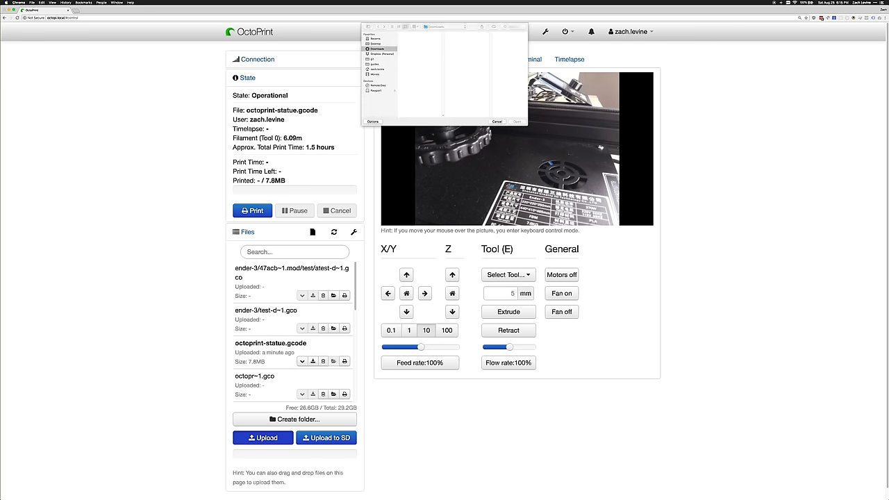
pyautogui.click(420, 34)
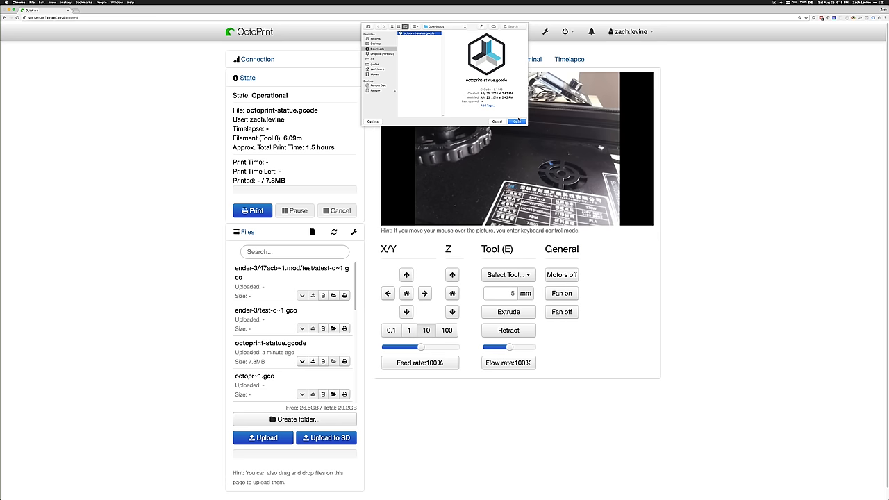
pyautogui.click(517, 122)
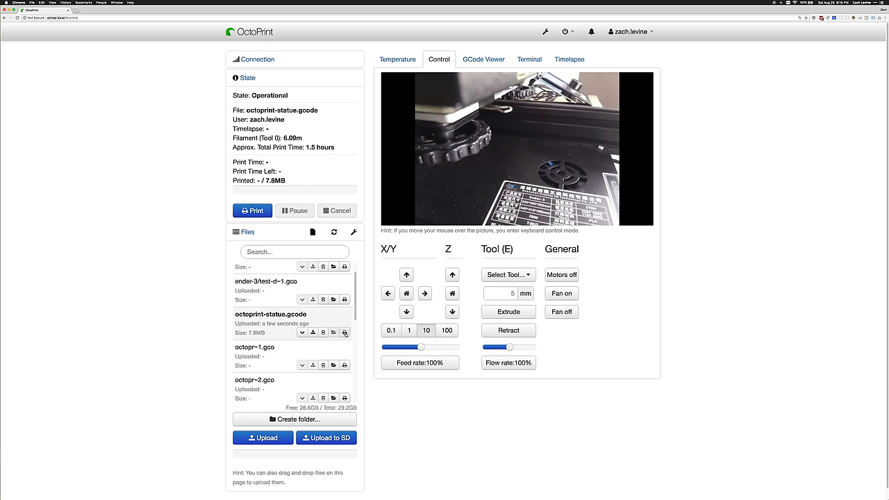
pyautogui.click(252, 210)
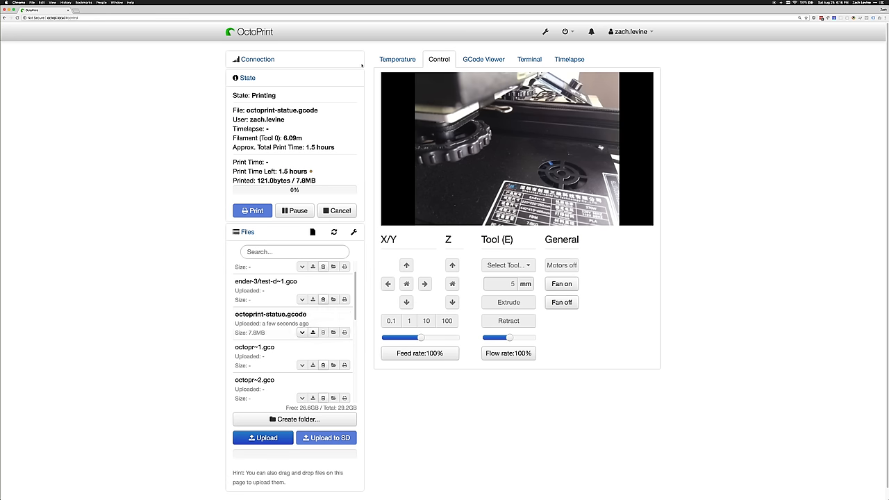
# Show the Temperature tab with the bed heating toward 60°C.
pyautogui.click(397, 59)
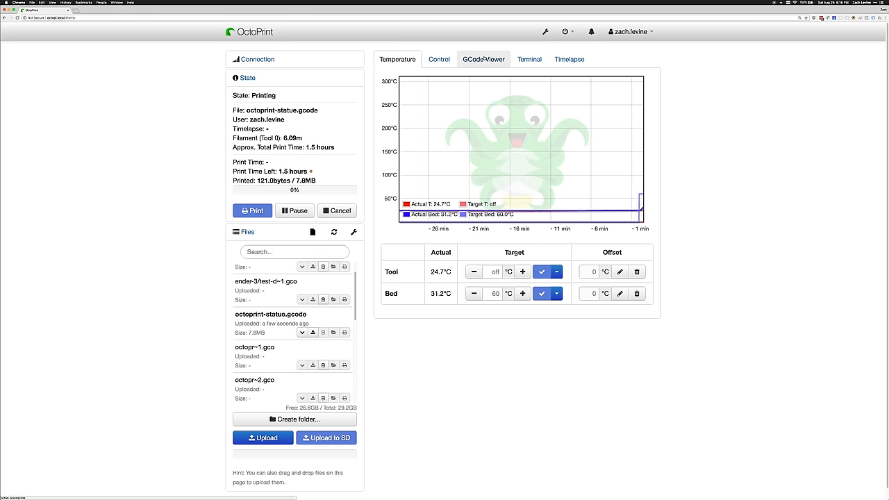
# View the GCode Viewer, Terminal and Timelapse tabs, then return to Control.
pyautogui.click(483, 59)
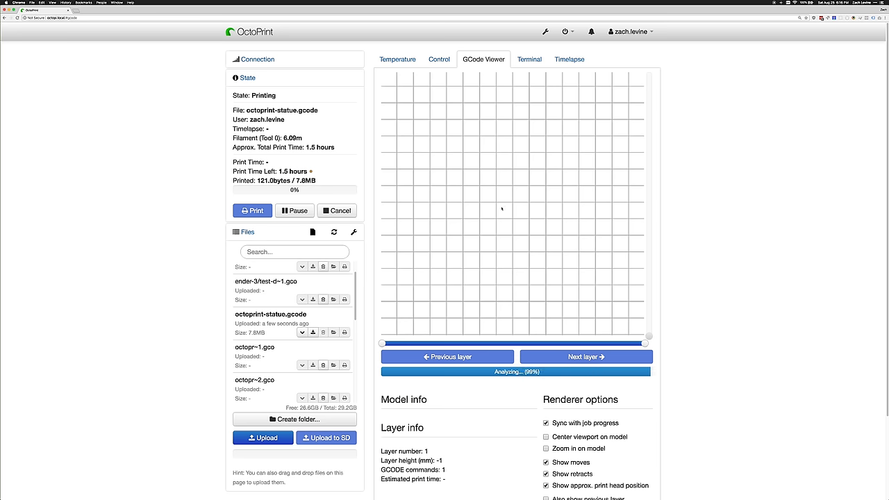
pyautogui.click(528, 59)
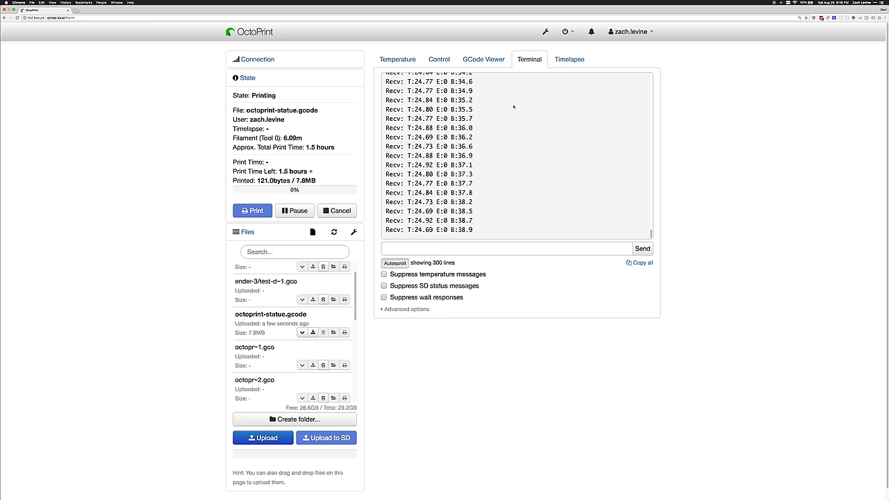
pyautogui.click(569, 59)
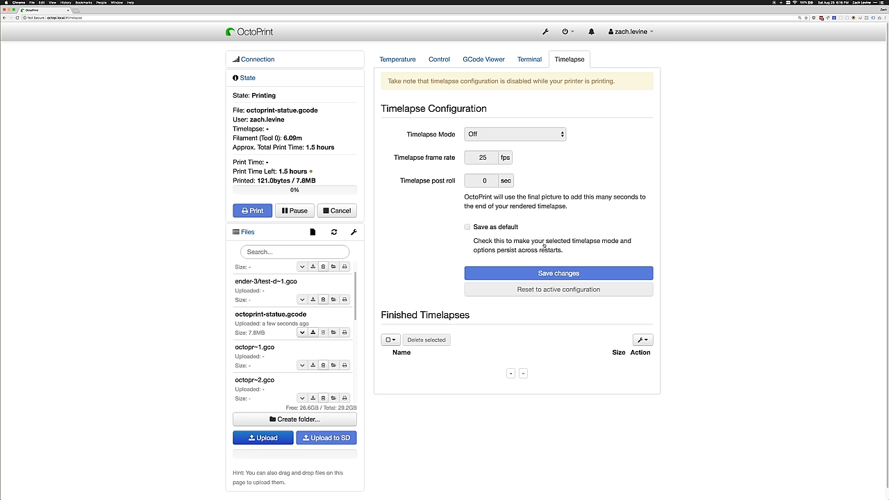
pyautogui.moveTo(493, 184)
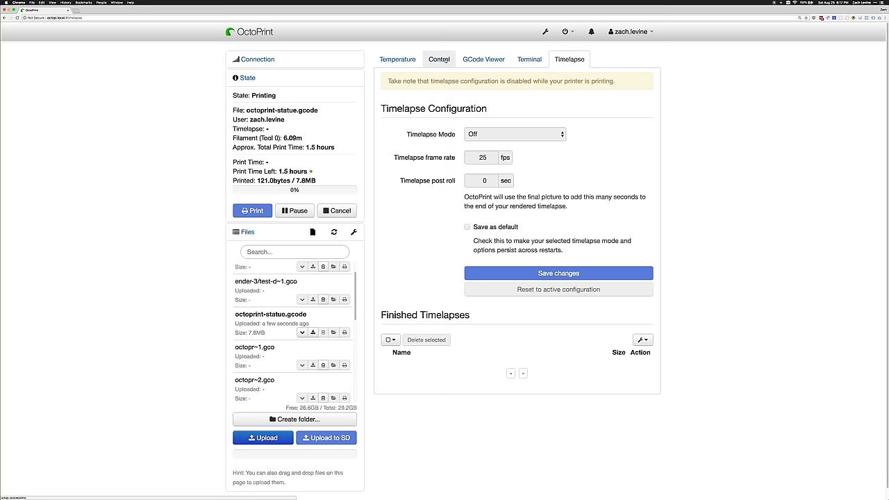
pyautogui.click(438, 59)
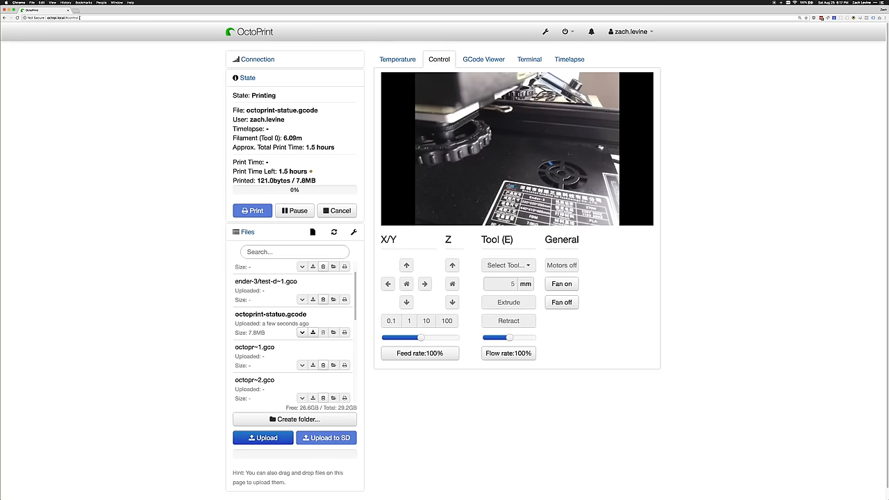